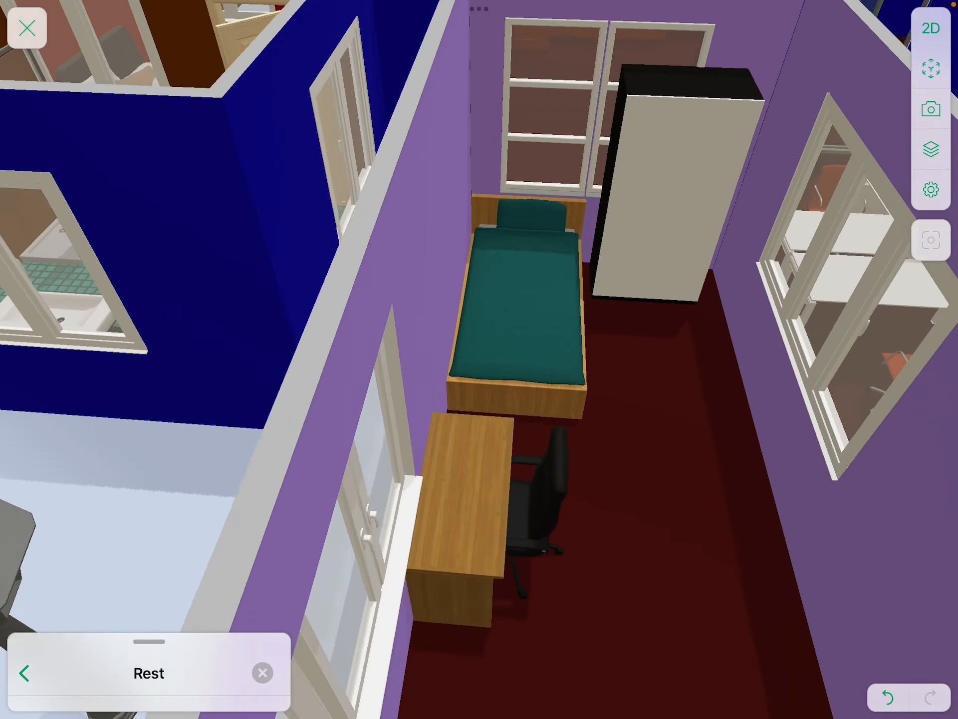
Step: Move the camera into the purple classroom to look over the four white tables and teacher's desk
drag(550, 366, 489, 336)
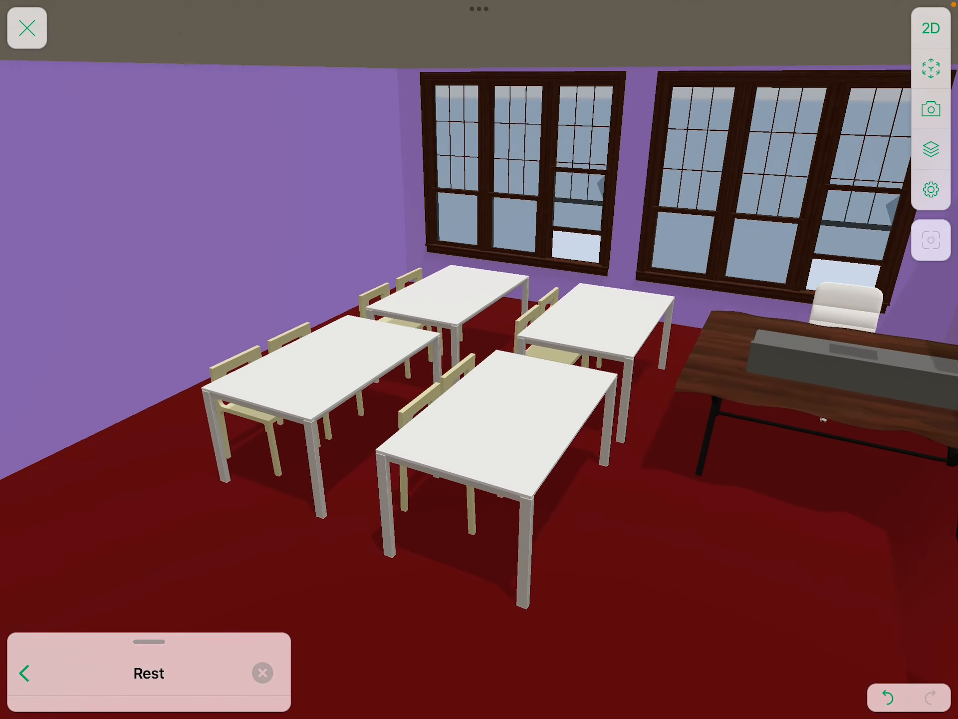
drag(477, 366, 501, 342)
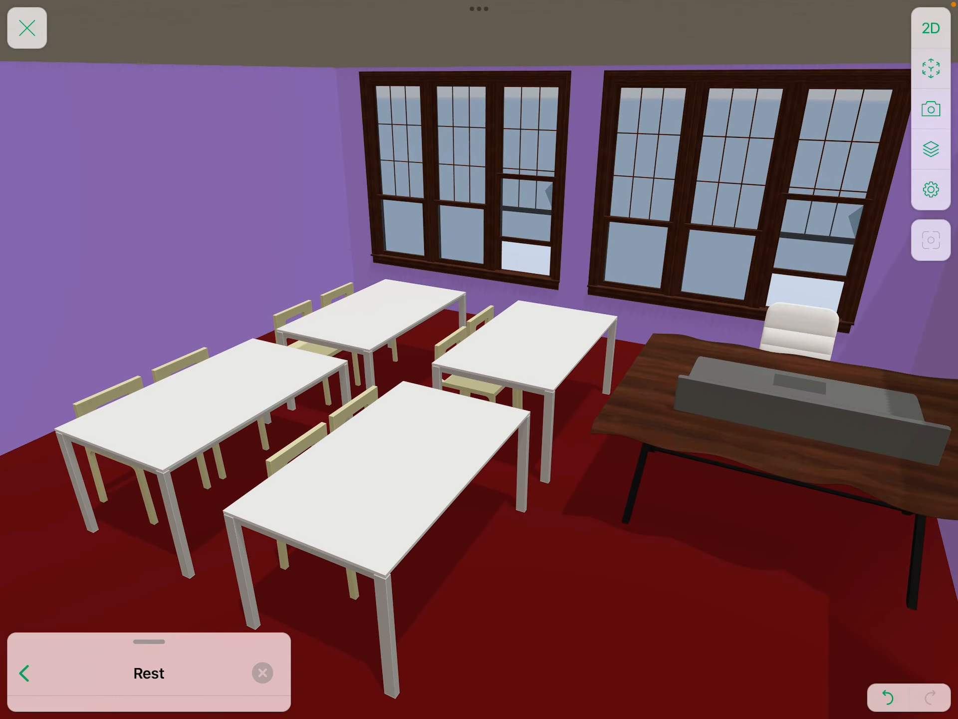